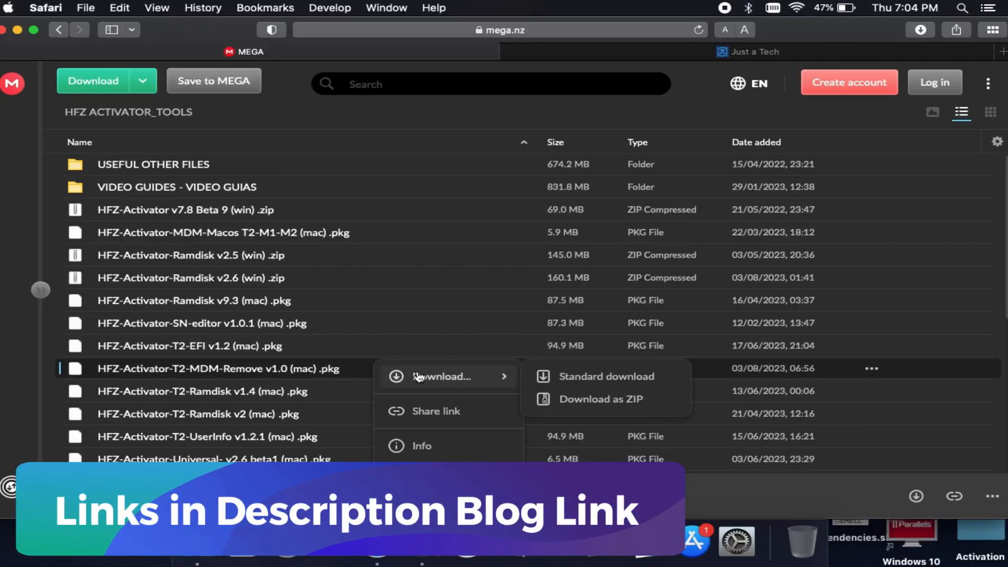
Start a standard download of HFZ-Activator-T2-MDM-Remove v1.0 (mac).pkg from MEGA
left_click(604, 376)
type("hfz")
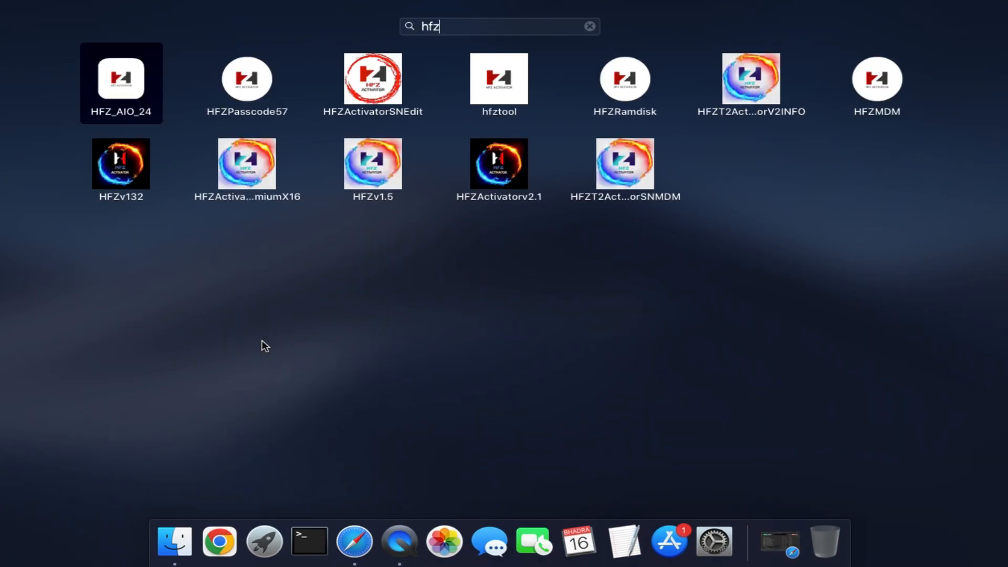
Launch the HFZT2ActivatorSNMDM app from Launchpad
double_click(624, 164)
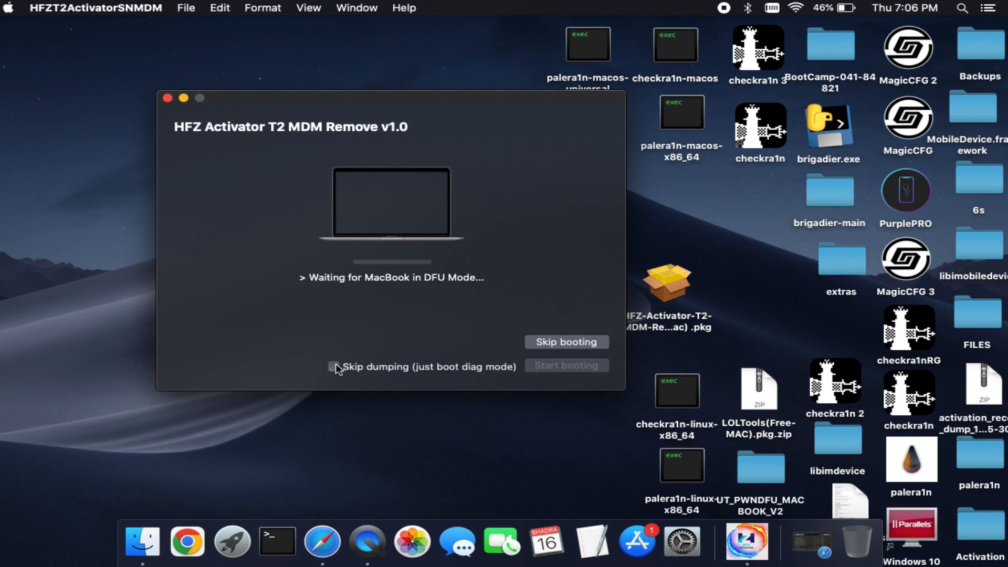
mouse_move(578, 387)
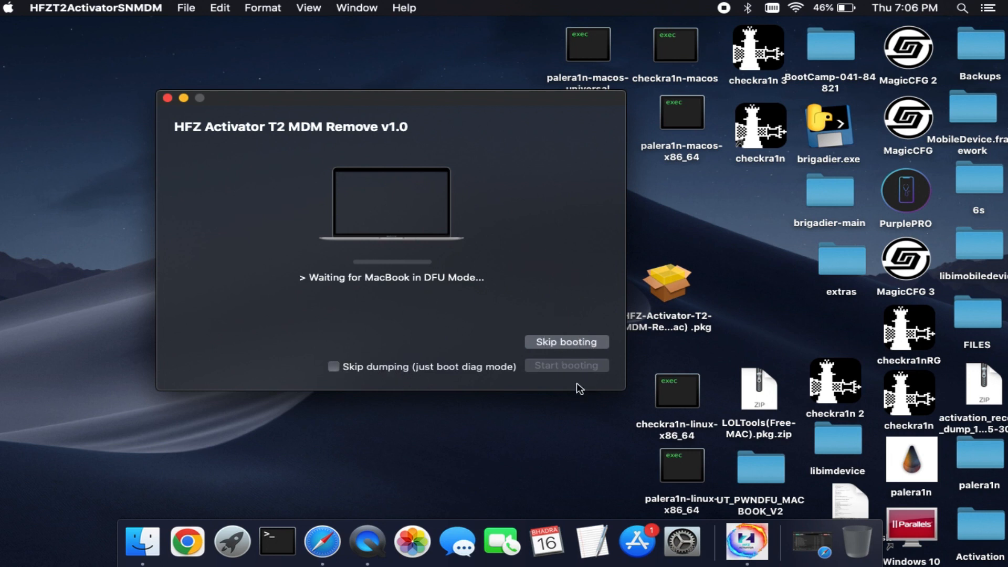